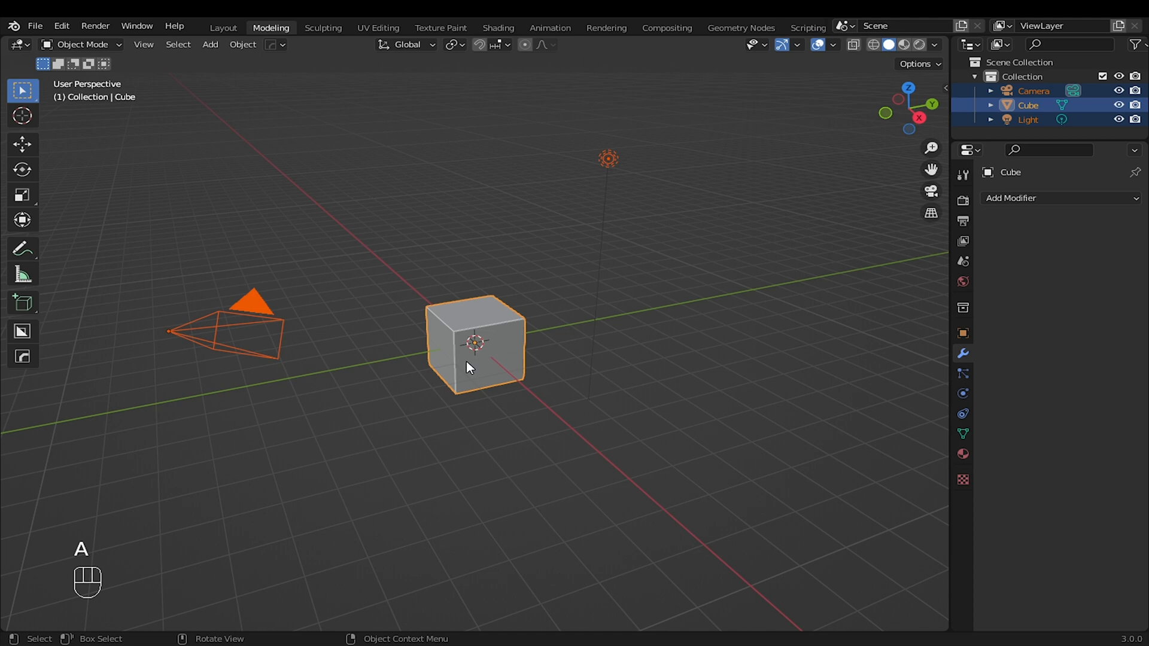
Delete the default cube and add an 8-vertex cylinder with Cap Fill set to Nothing
key("x")
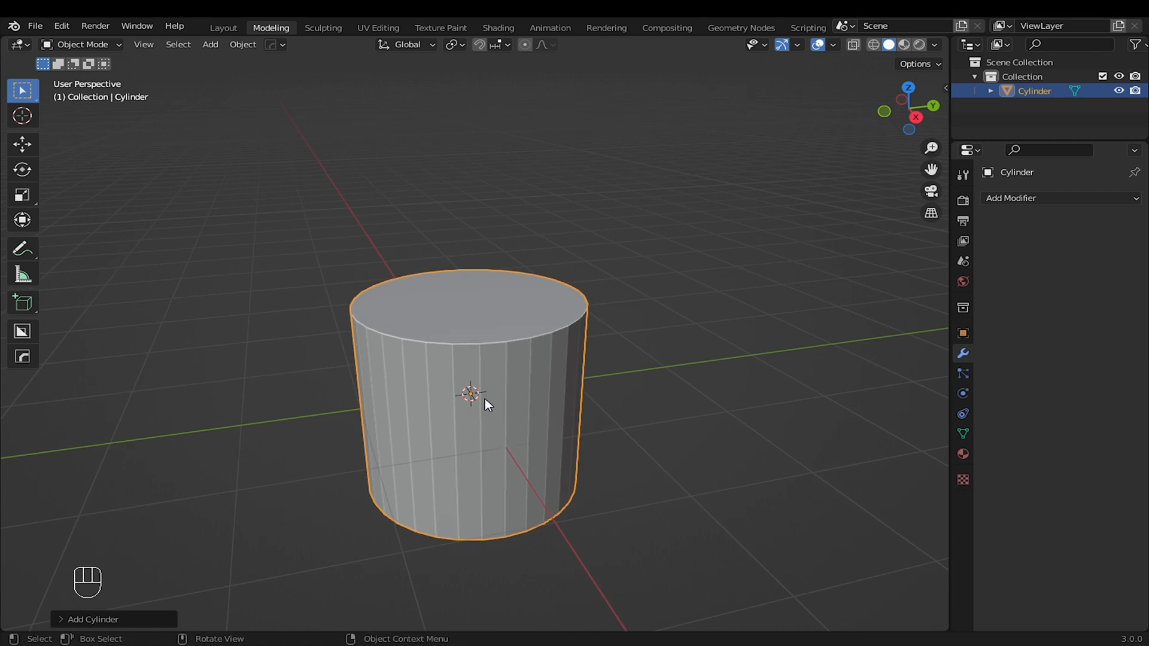
left_click(90, 619)
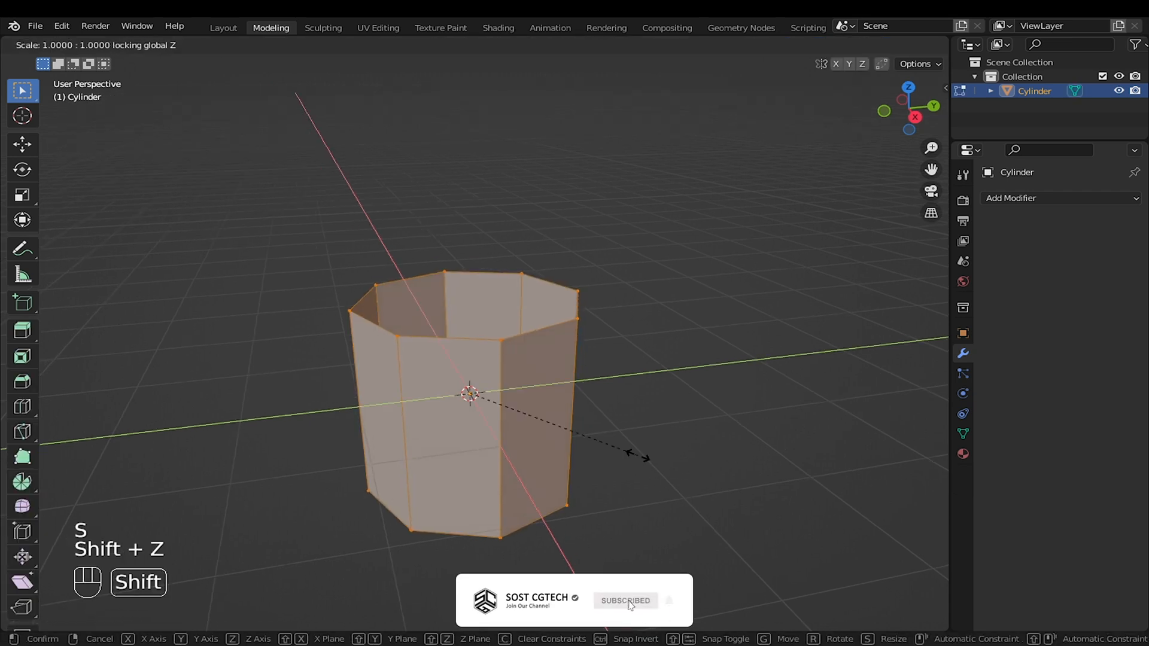
mouse_move(575, 420)
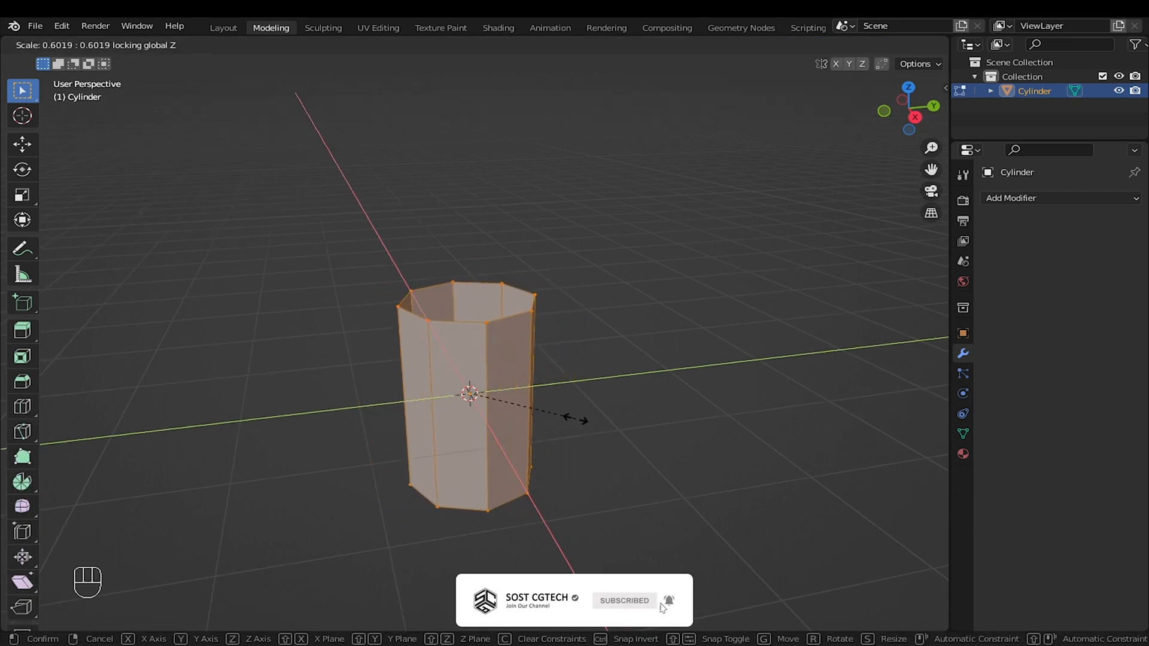
Narrow the cylinder on X/Y only and add several horizontal loop cuts
left_click(469, 396)
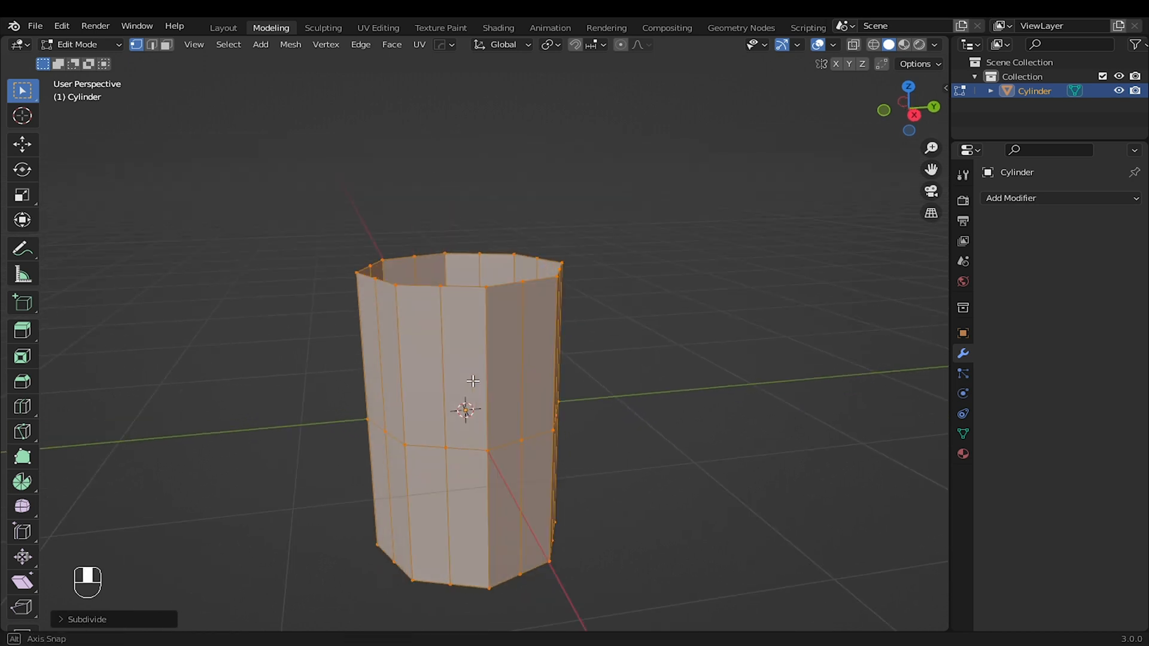
key("ctrl+r")
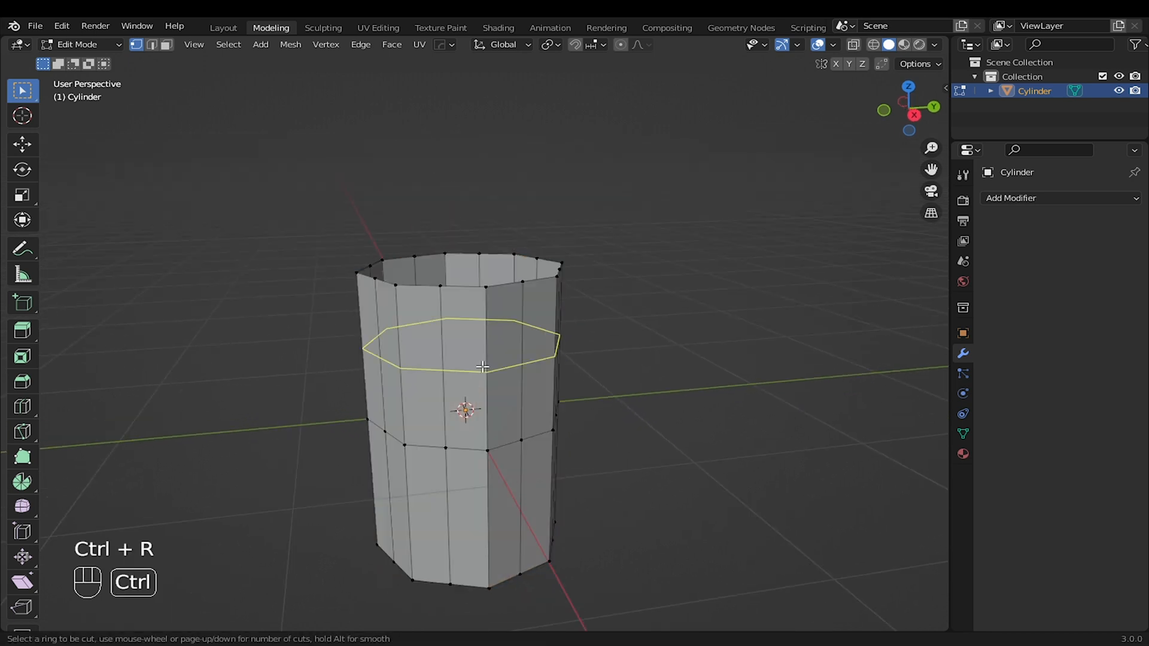
scroll("up", 3)
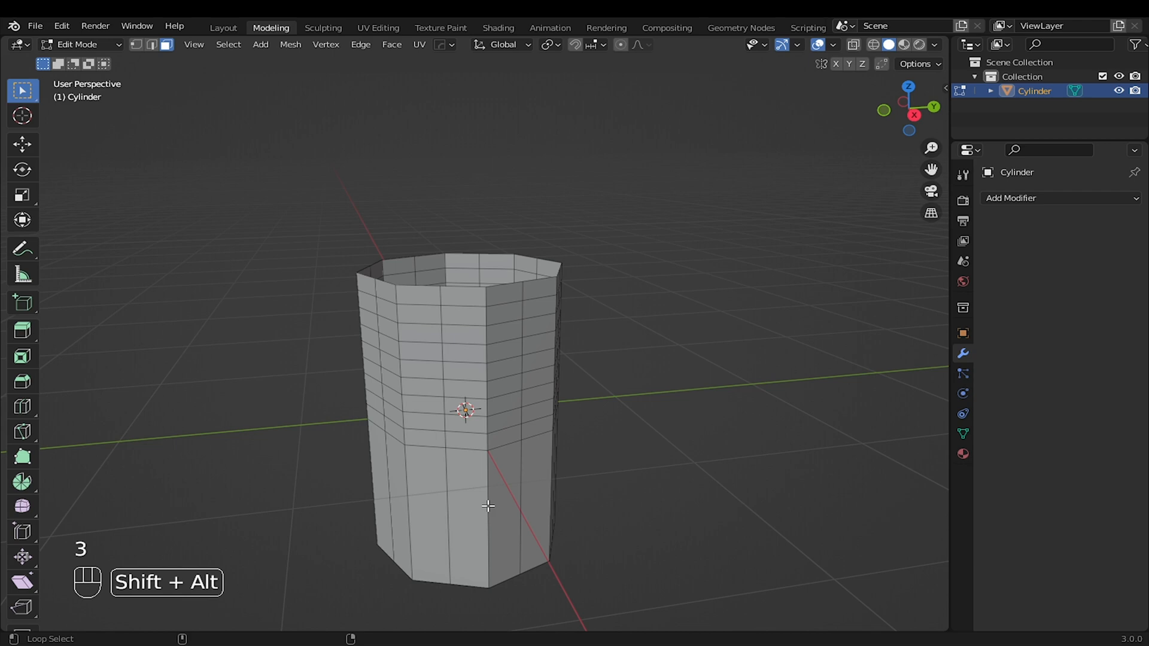
Scale alternate vertical edges inward on X/Y and bevel them into rounded flutes
key("x")
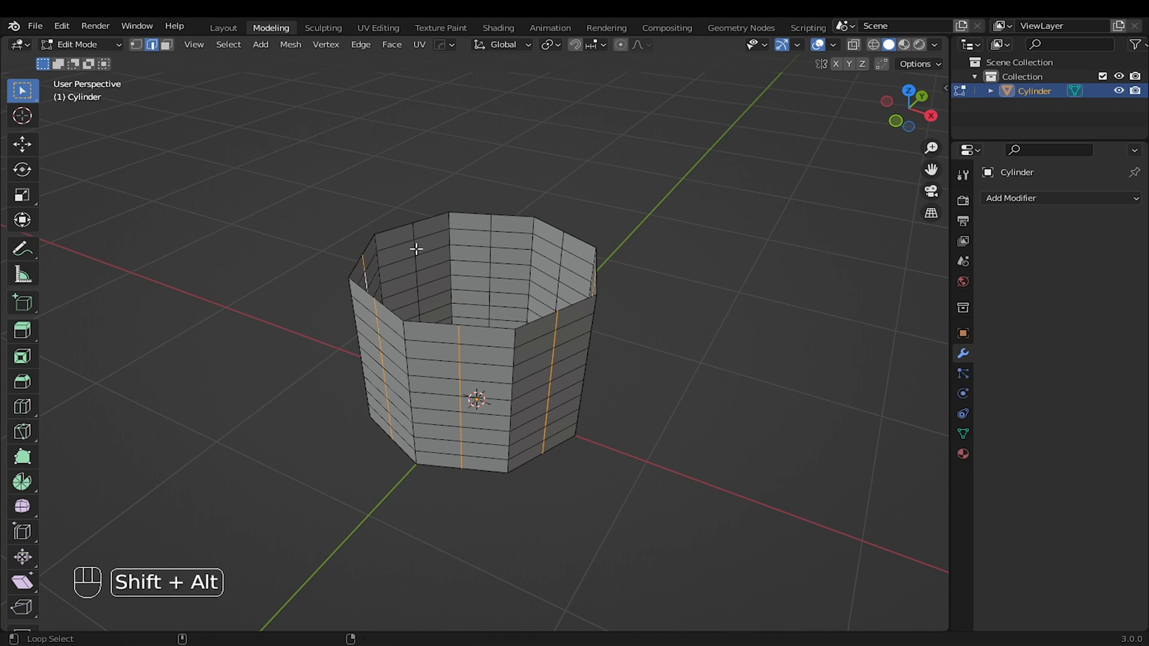
key("s")
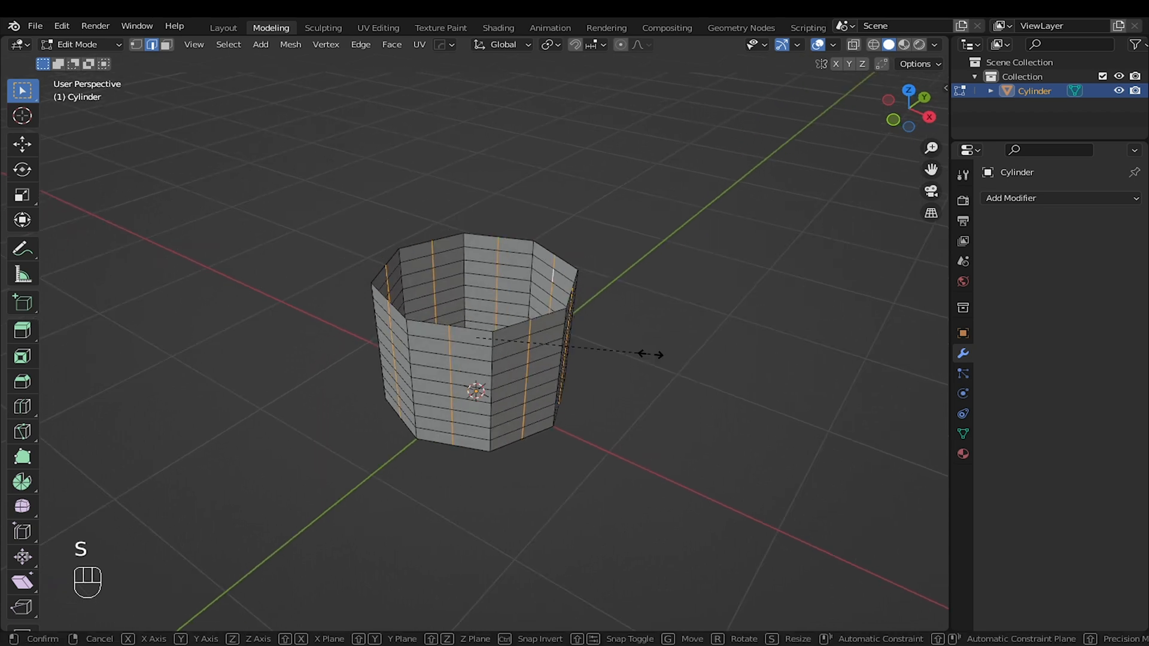
key("shift")
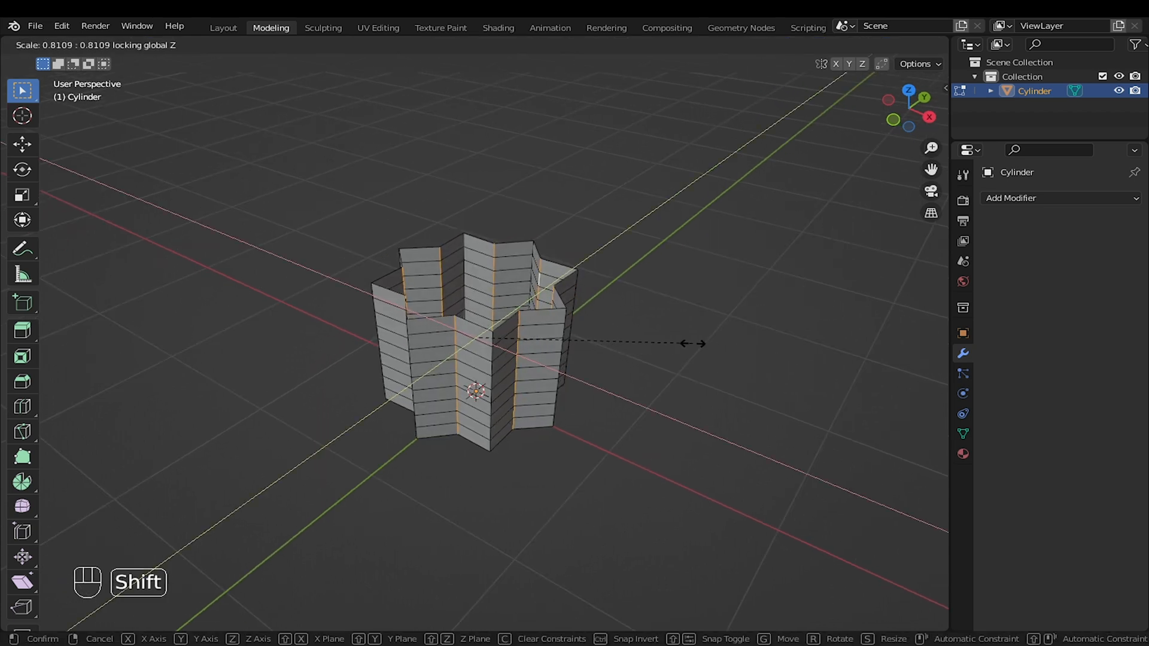
key("Ctrl+B")
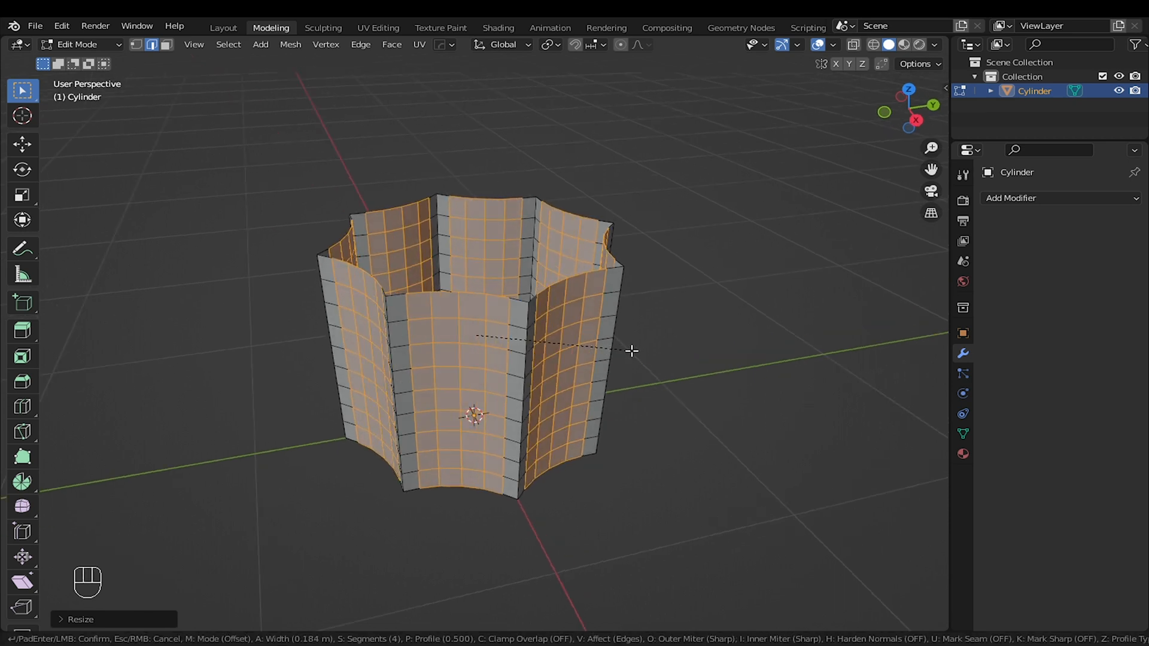
mouse_move(636, 352)
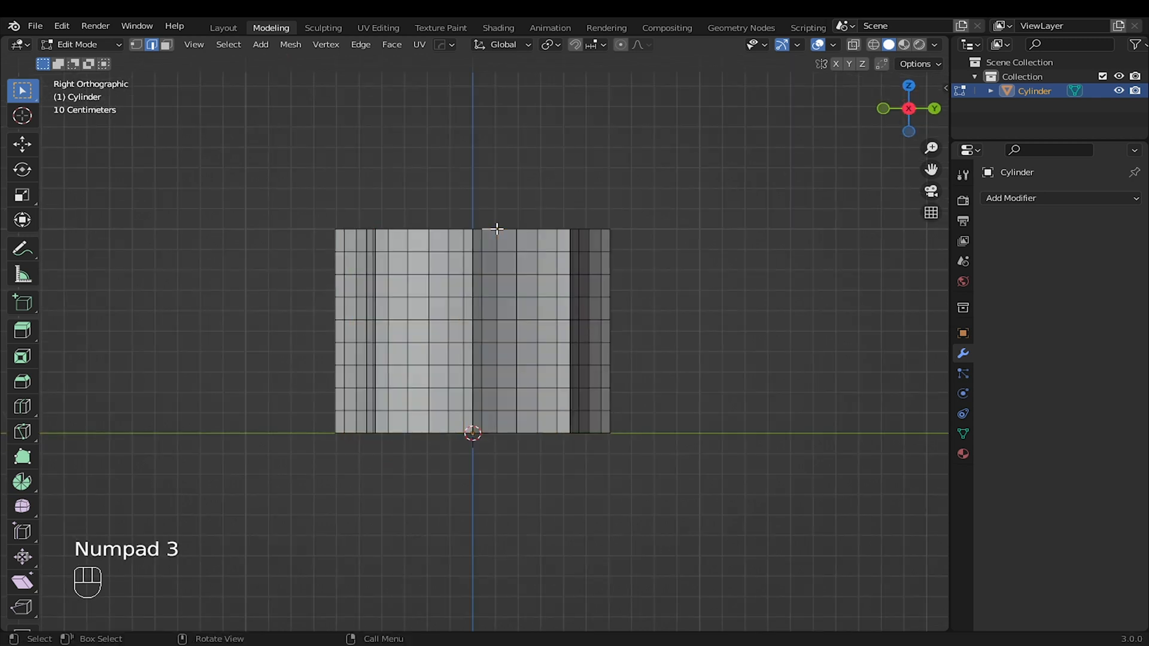
Taper the top rim, extrude it up into a neck and twist it around Z
left_click(500, 231)
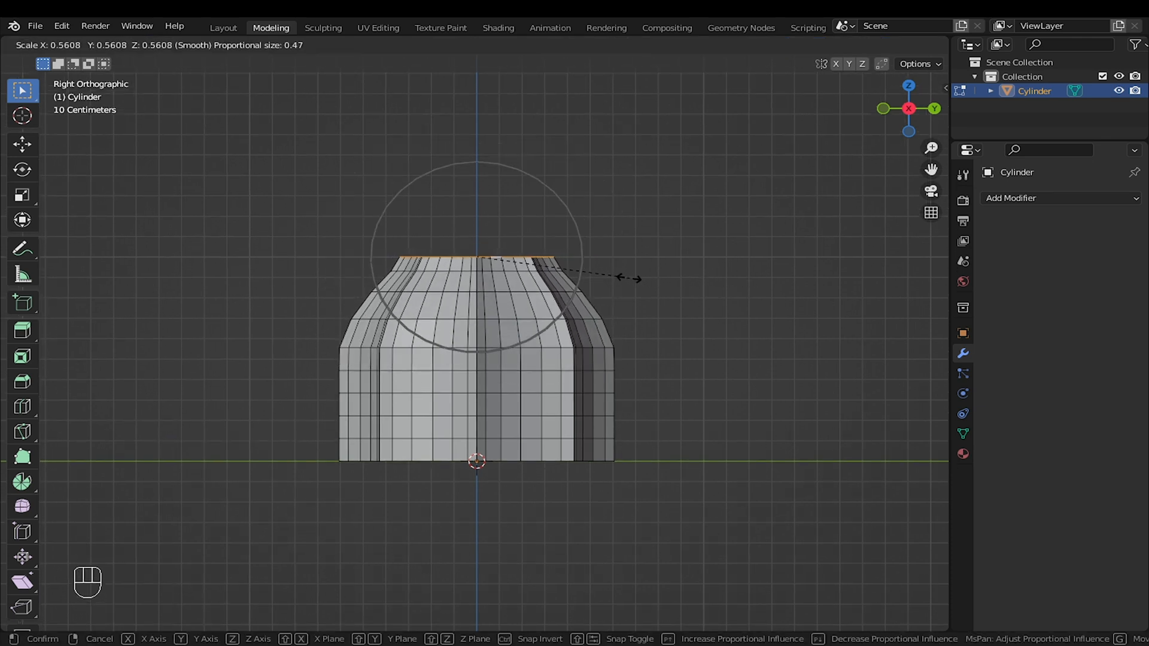
mouse_move(561, 273)
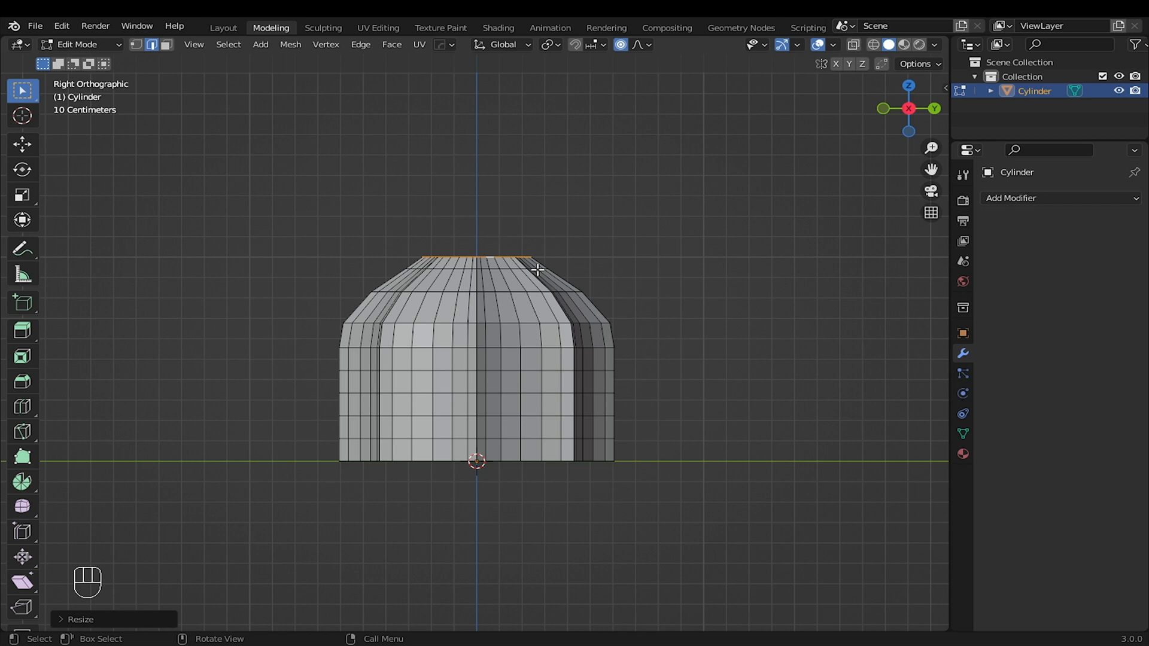
key("z")
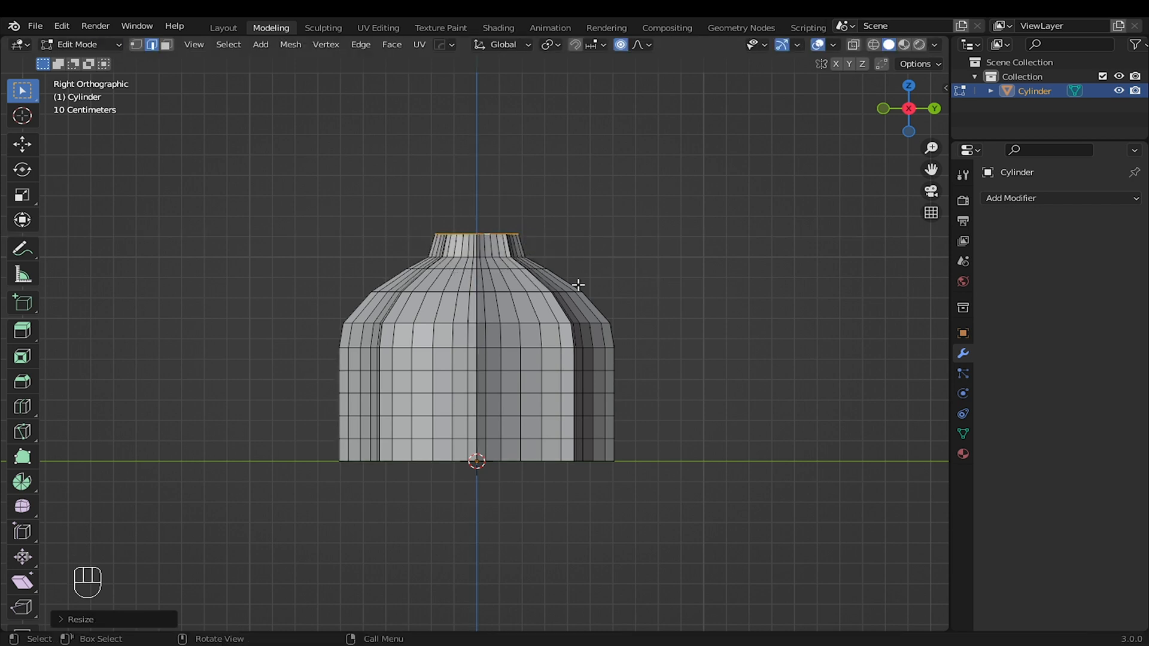
key("r")
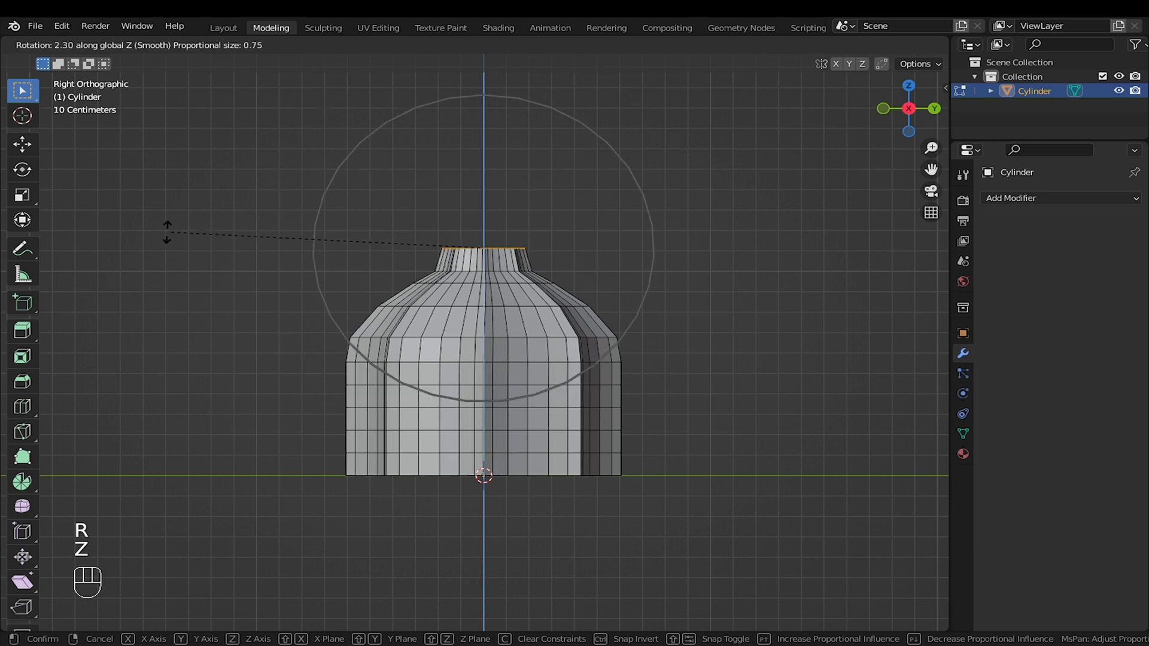
mouse_move(213, 425)
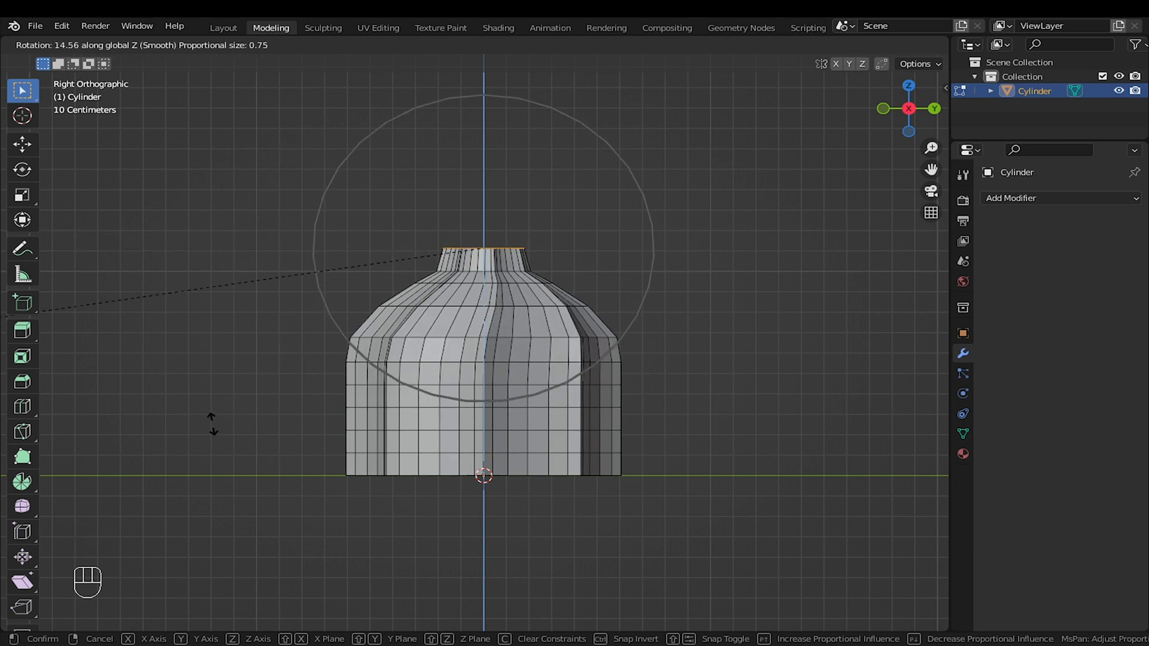
mouse_move(813, 399)
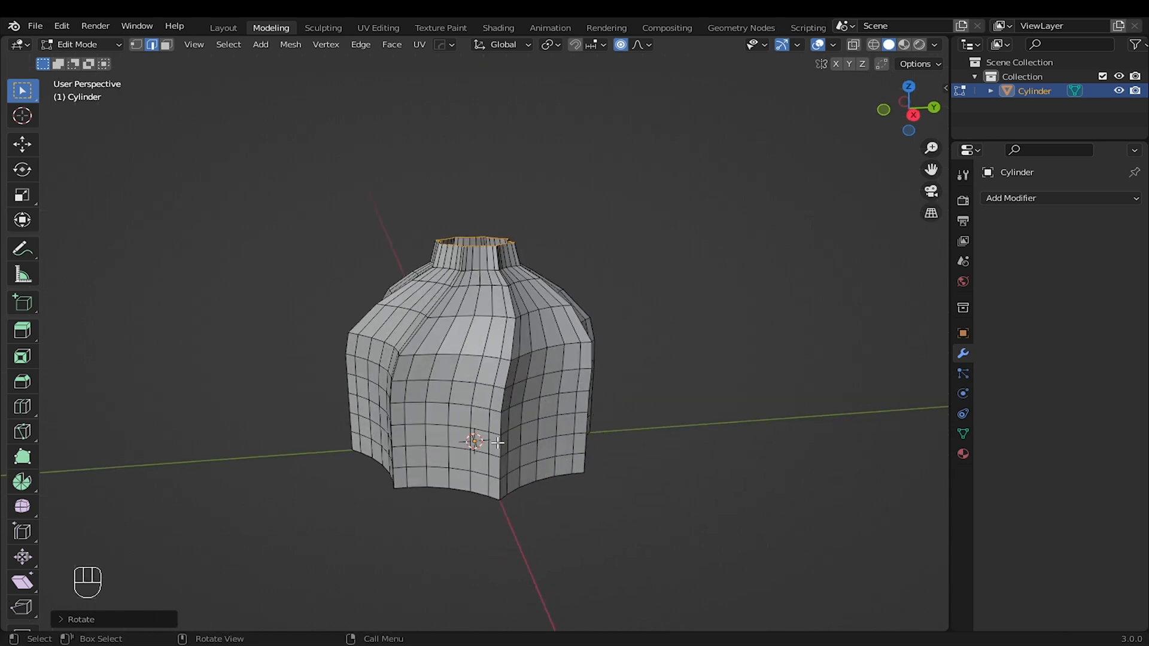
Add a Mirror modifier to the vase and apply it
left_click(1048, 198)
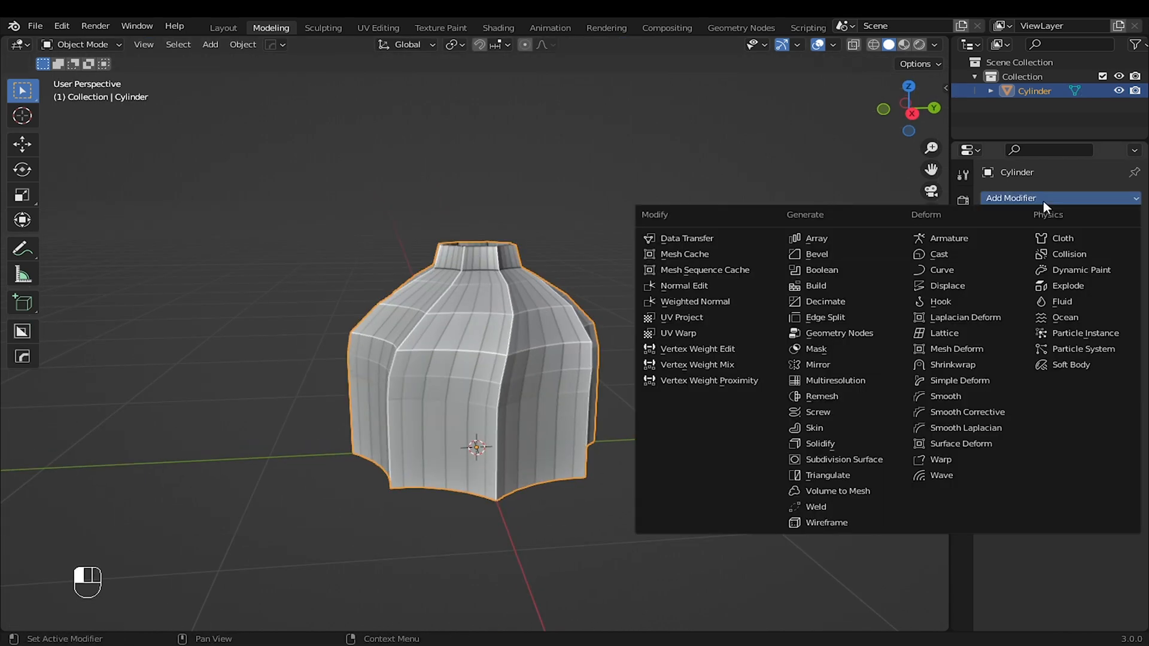
left_click(818, 365)
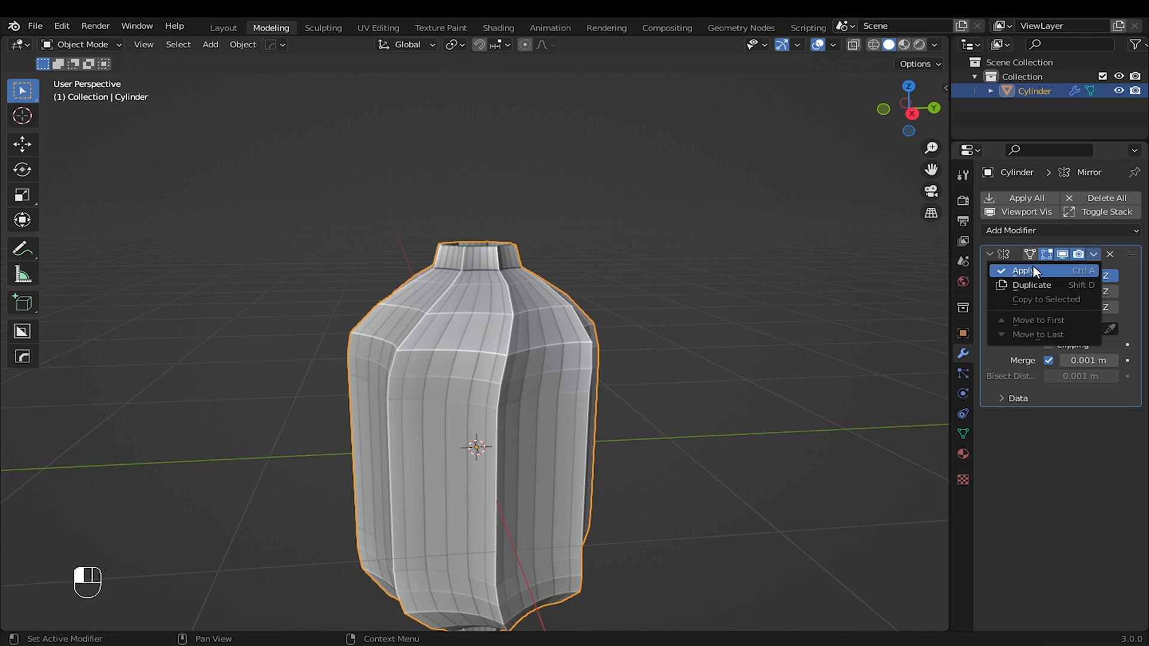
left_click(1026, 271)
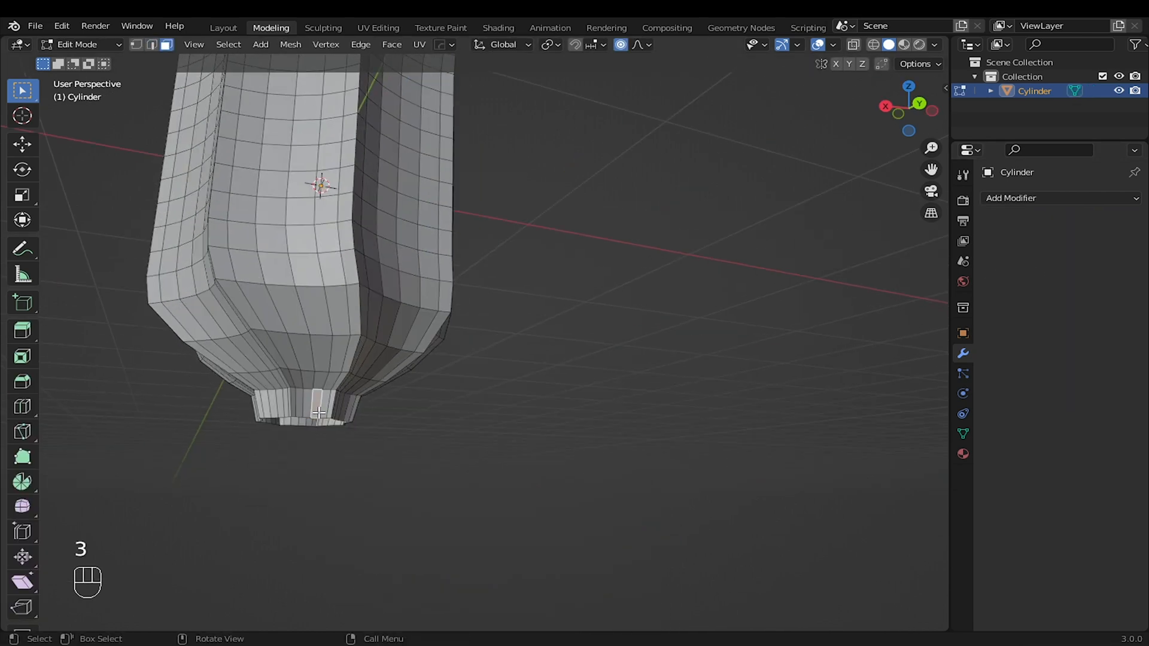
Delete the bottom neck, extrude the rim, make it circular and merge it at center
key("x")
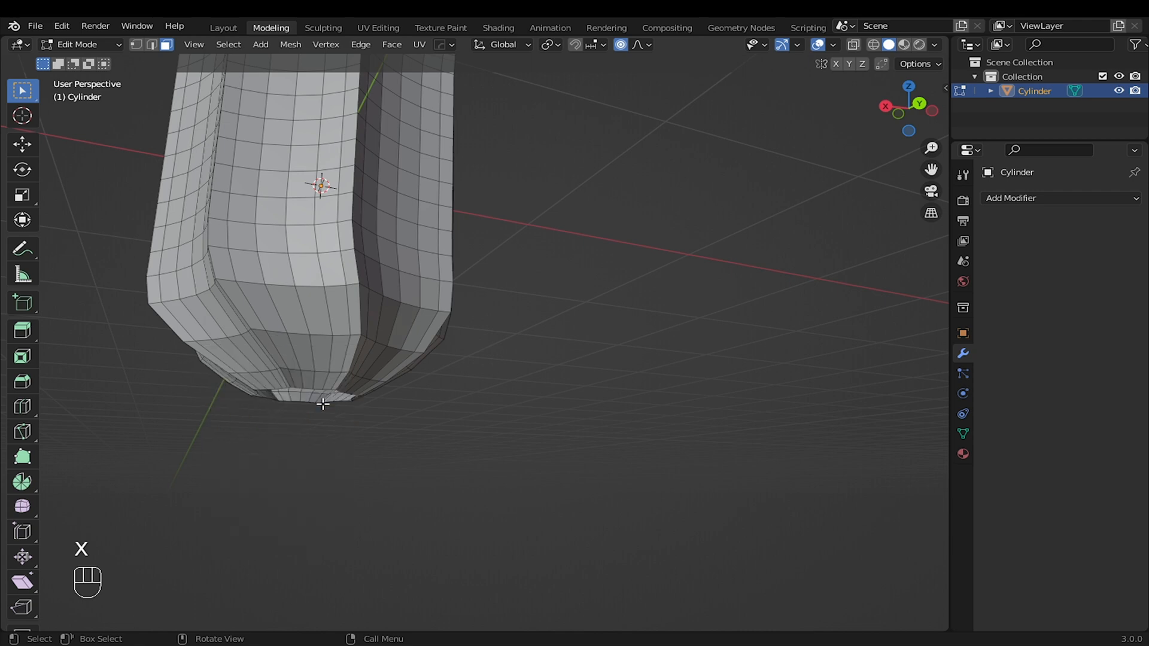
key("e")
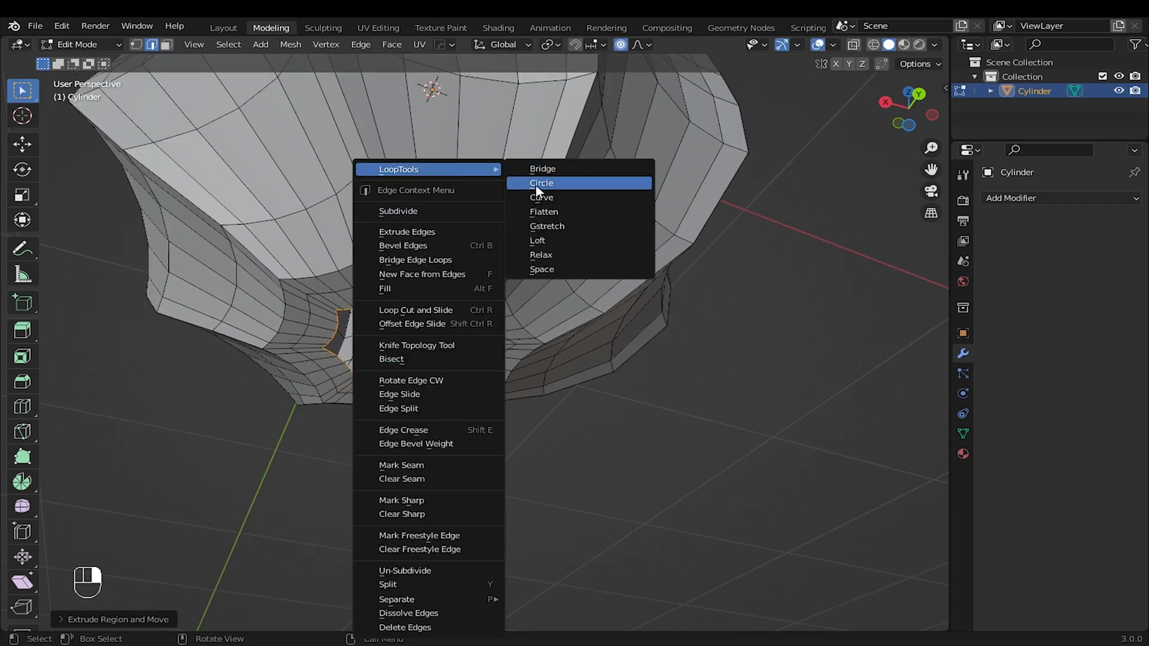
left_click(541, 182)
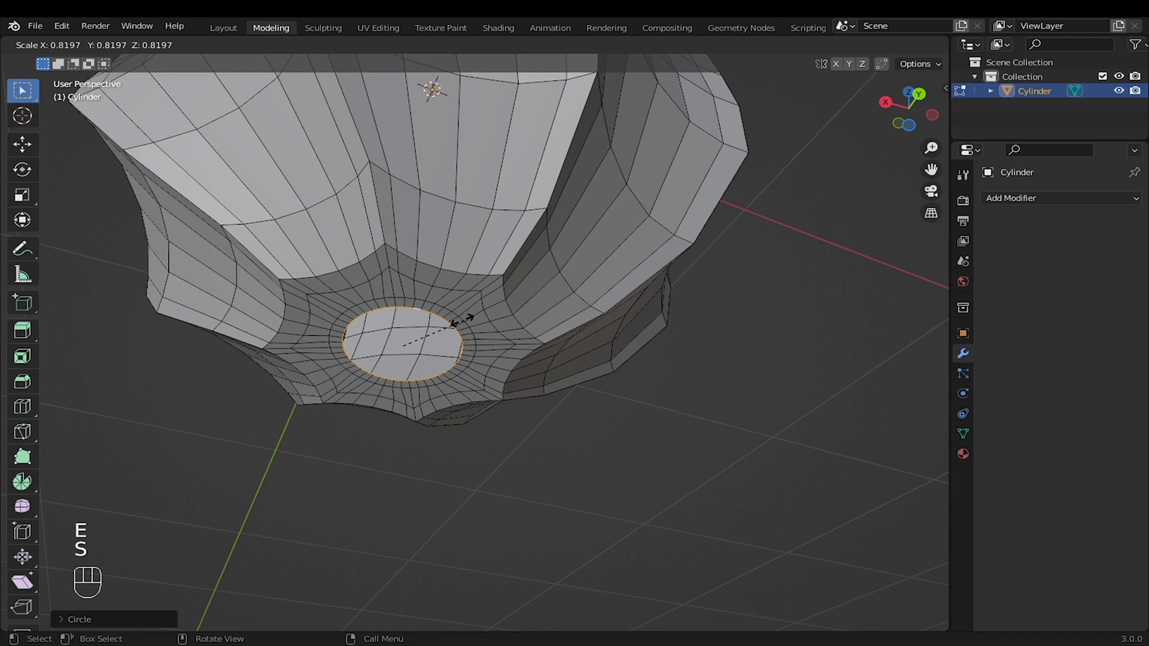
key("m")
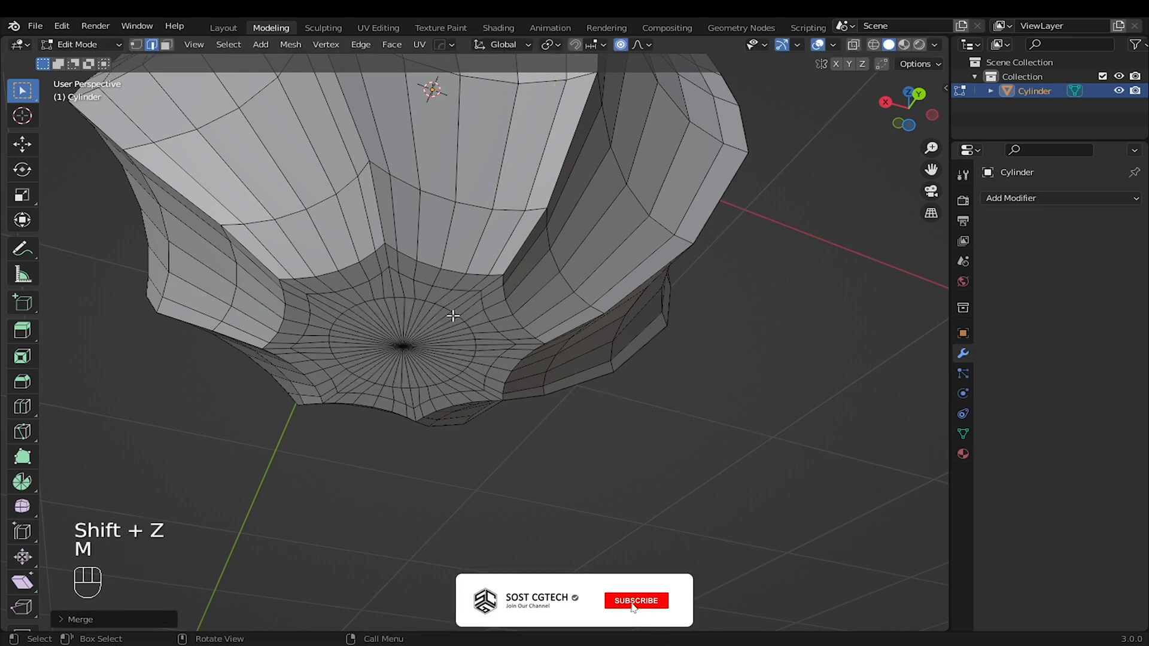